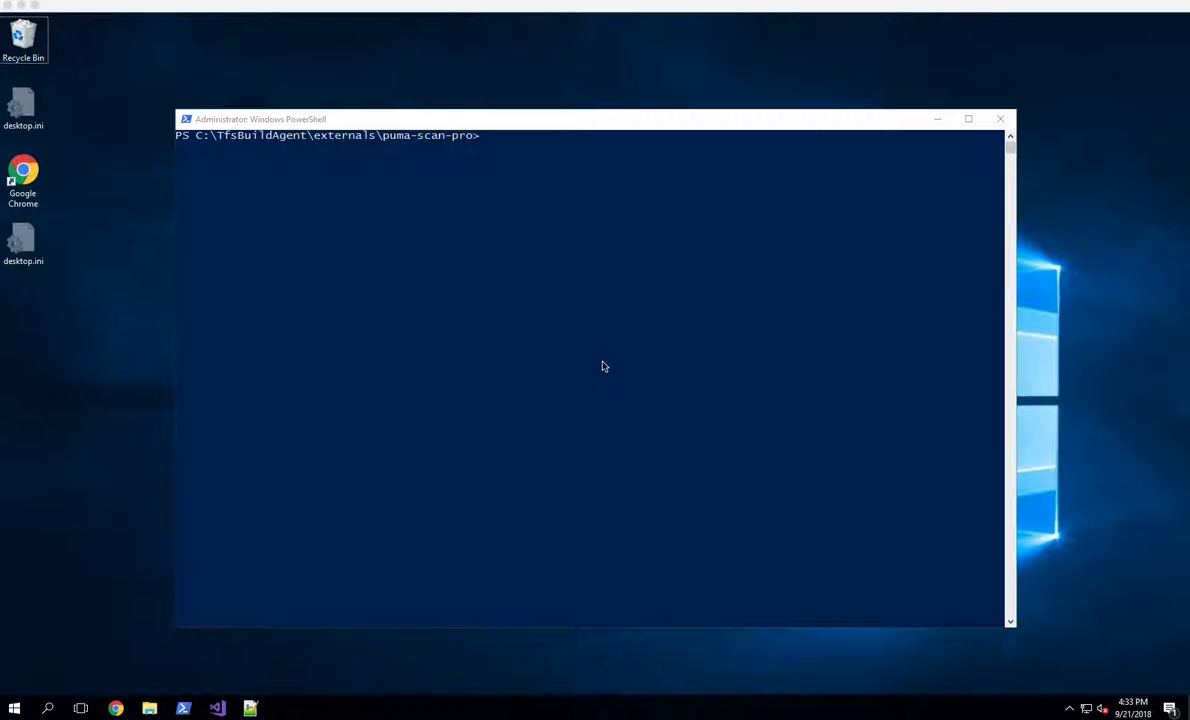
mouse_move(596, 374)
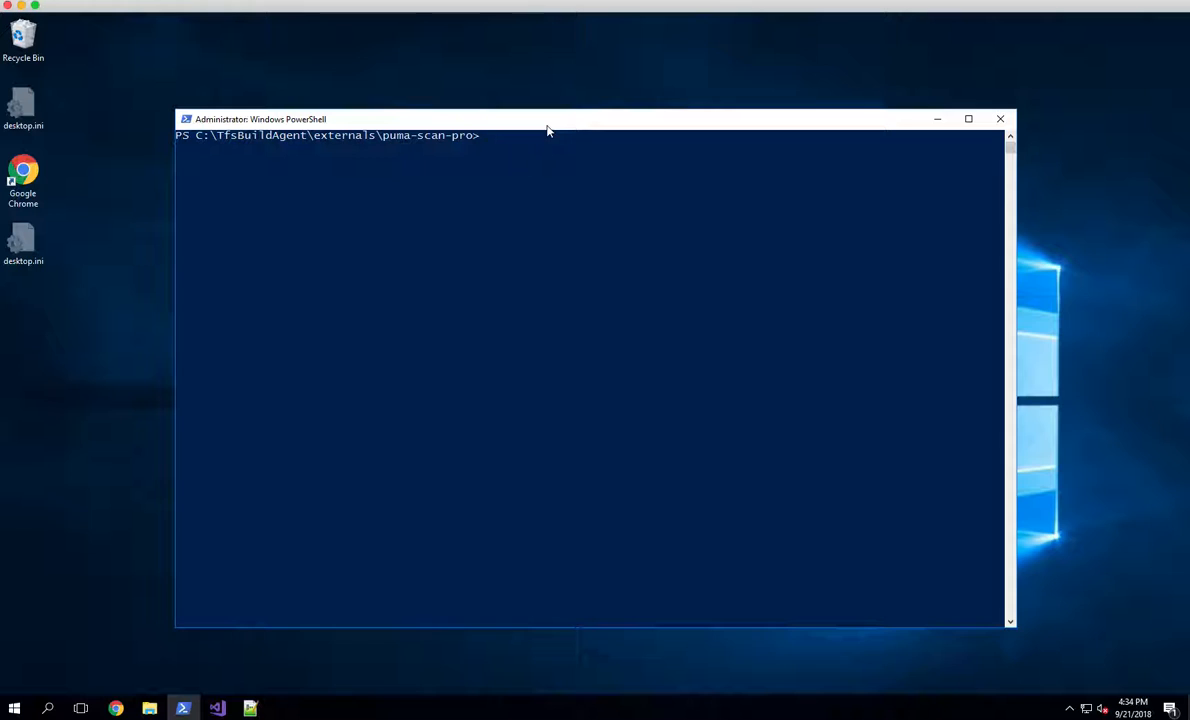
Step: Run .\PumaScan.exe --help to print the Puma Scan 0.8.0.0 usage options
type("./PU")
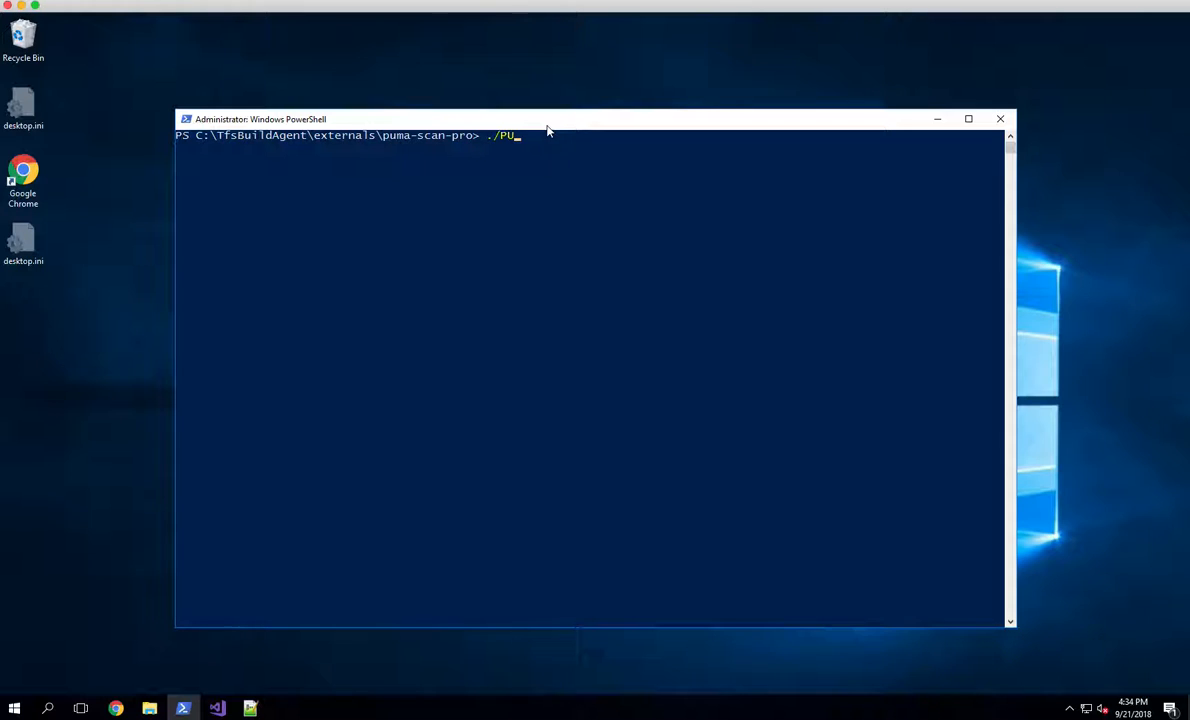
type("maScan.exe --help")
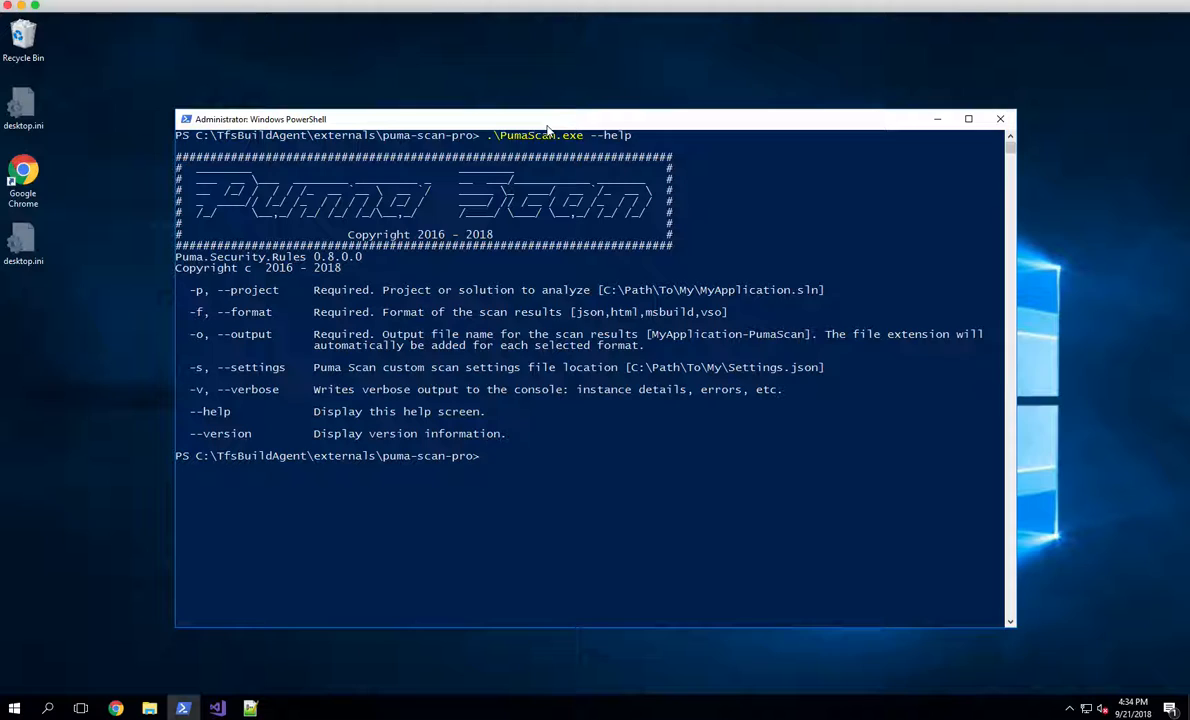
type(".\\PumaScan.exe --help")
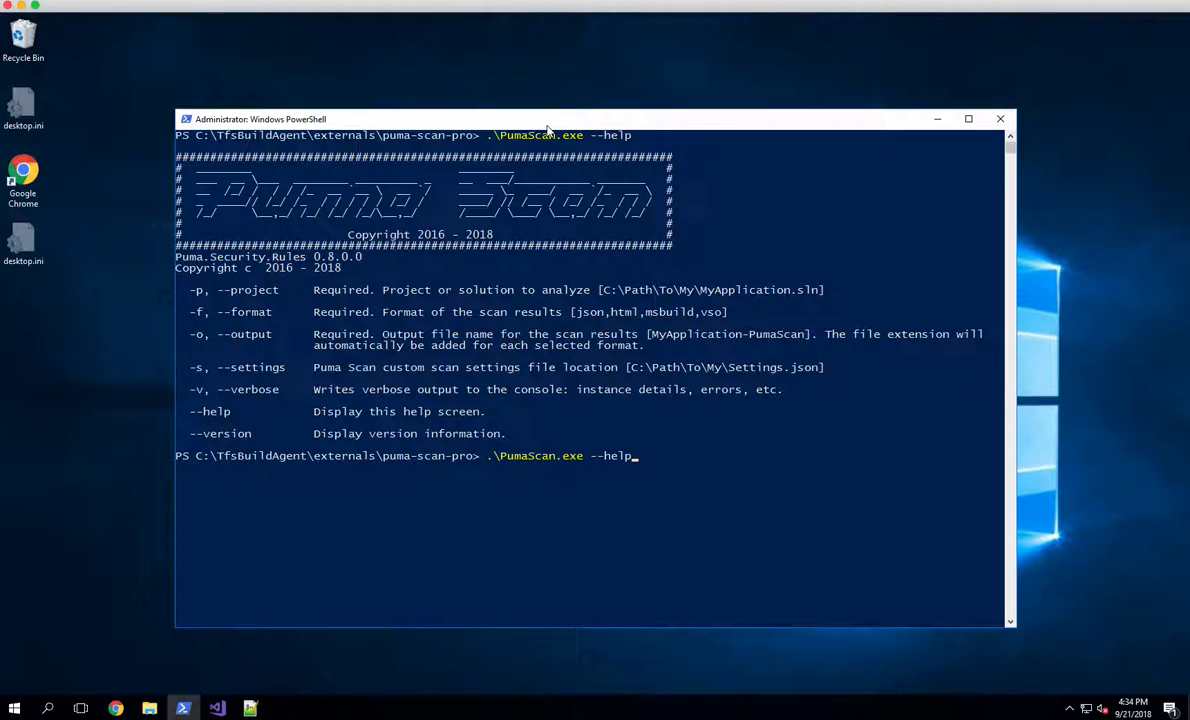
Step: Replace --help with -p and the quoted PumaPrey solution path, then begin the -f flag
key("Backspace")
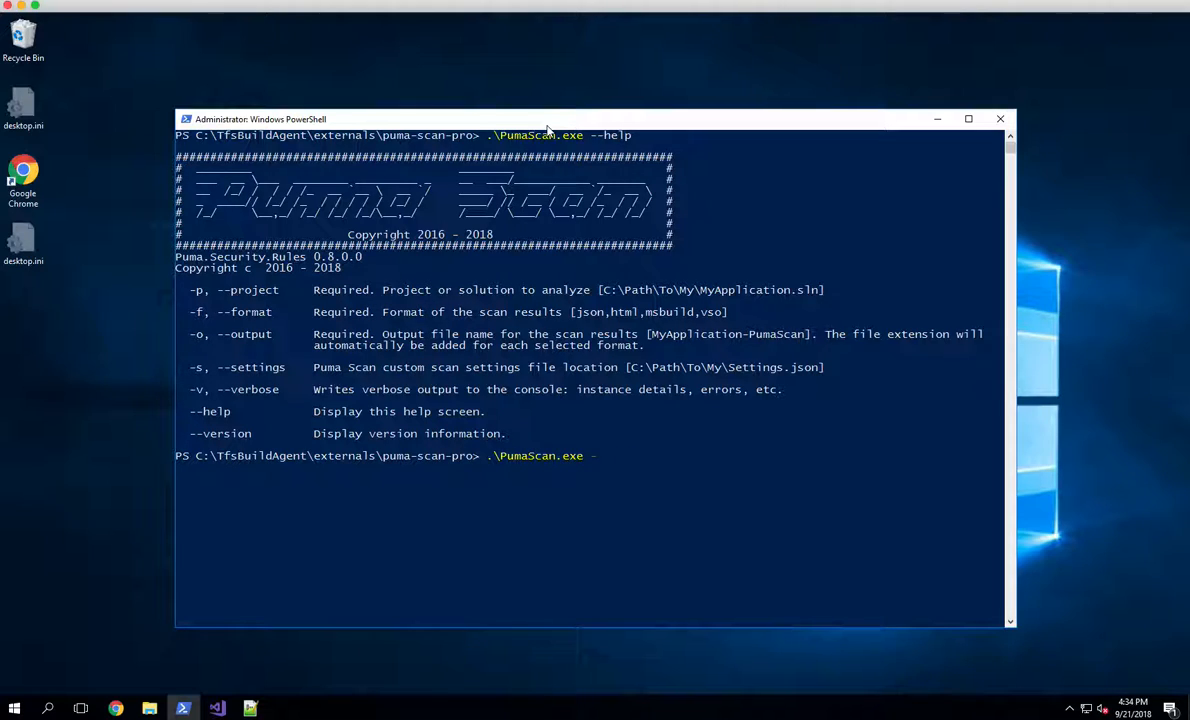
type("p")
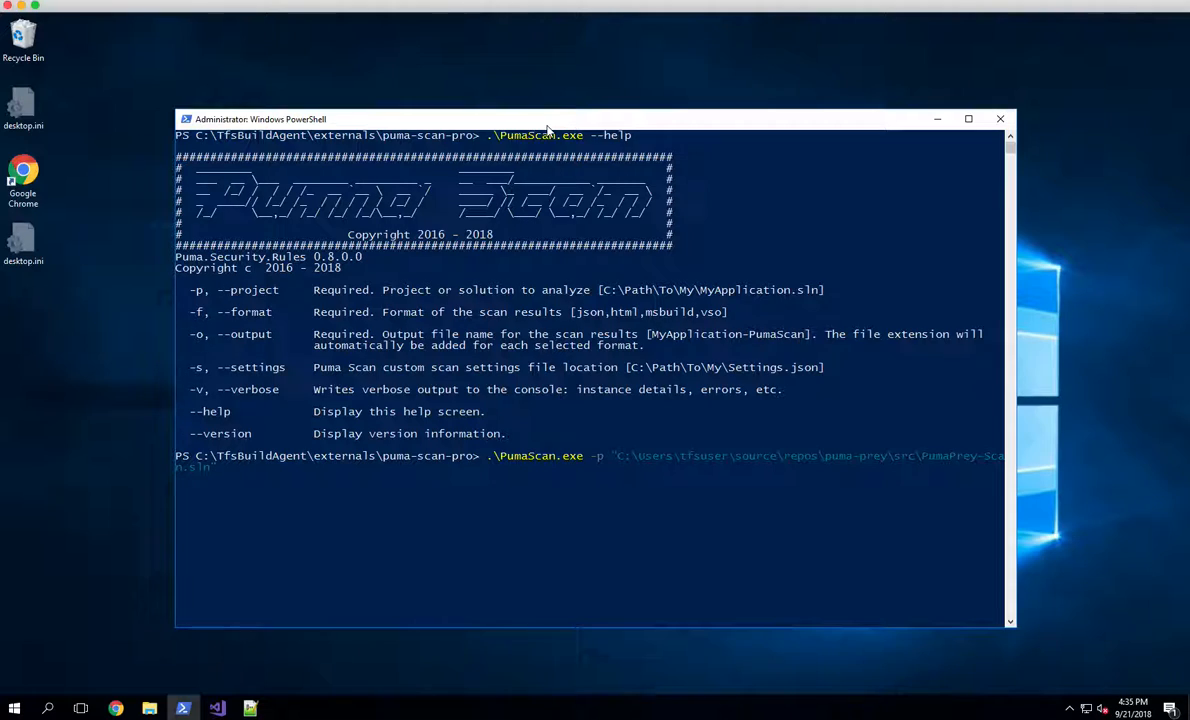
type("-f")
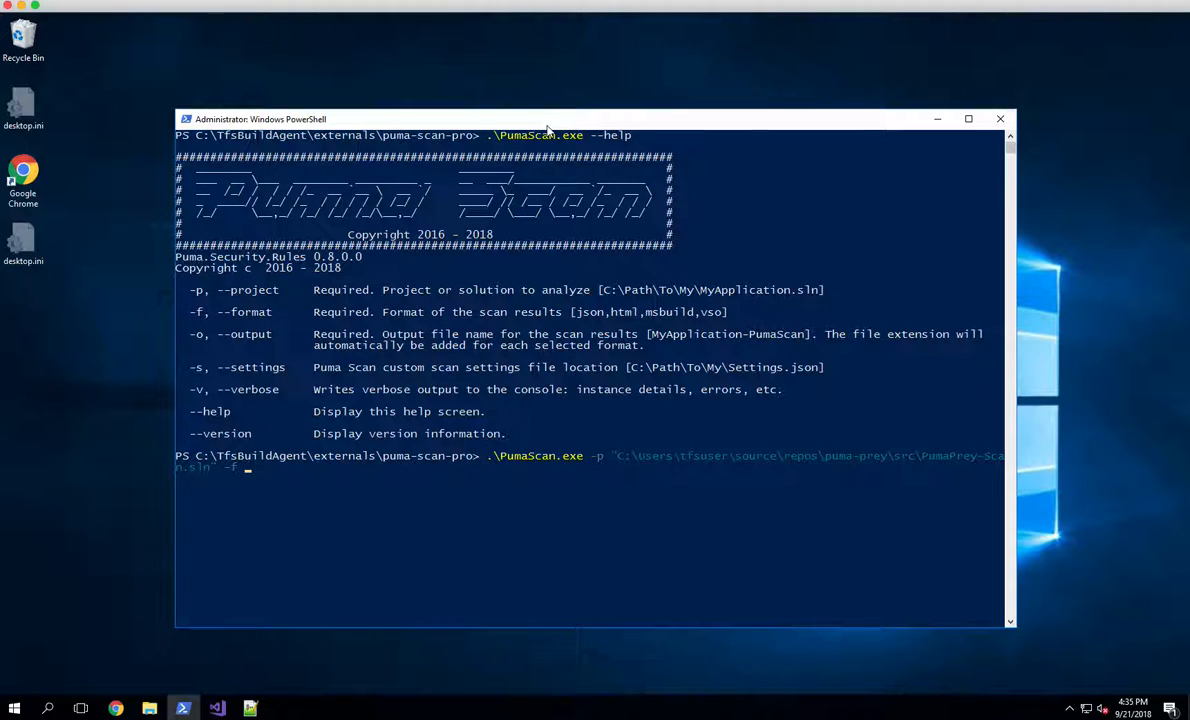
Step: Set the report formats to json,msbuild,html after -f
type("json.")
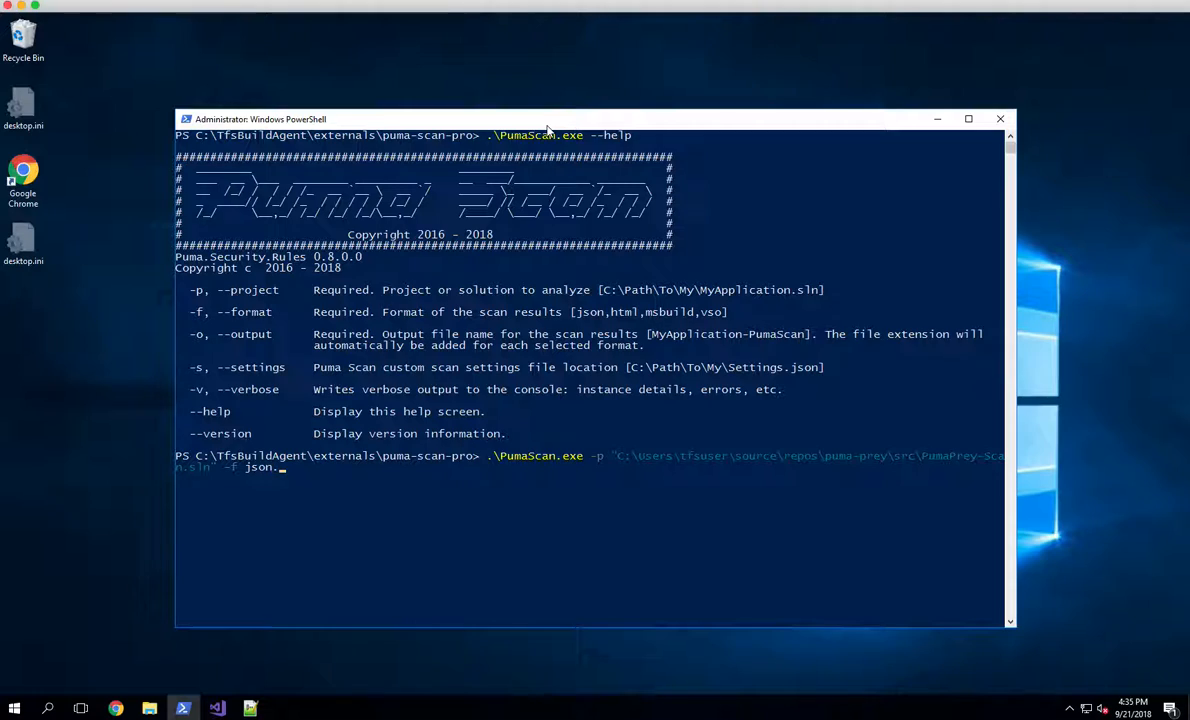
type("msbuild")
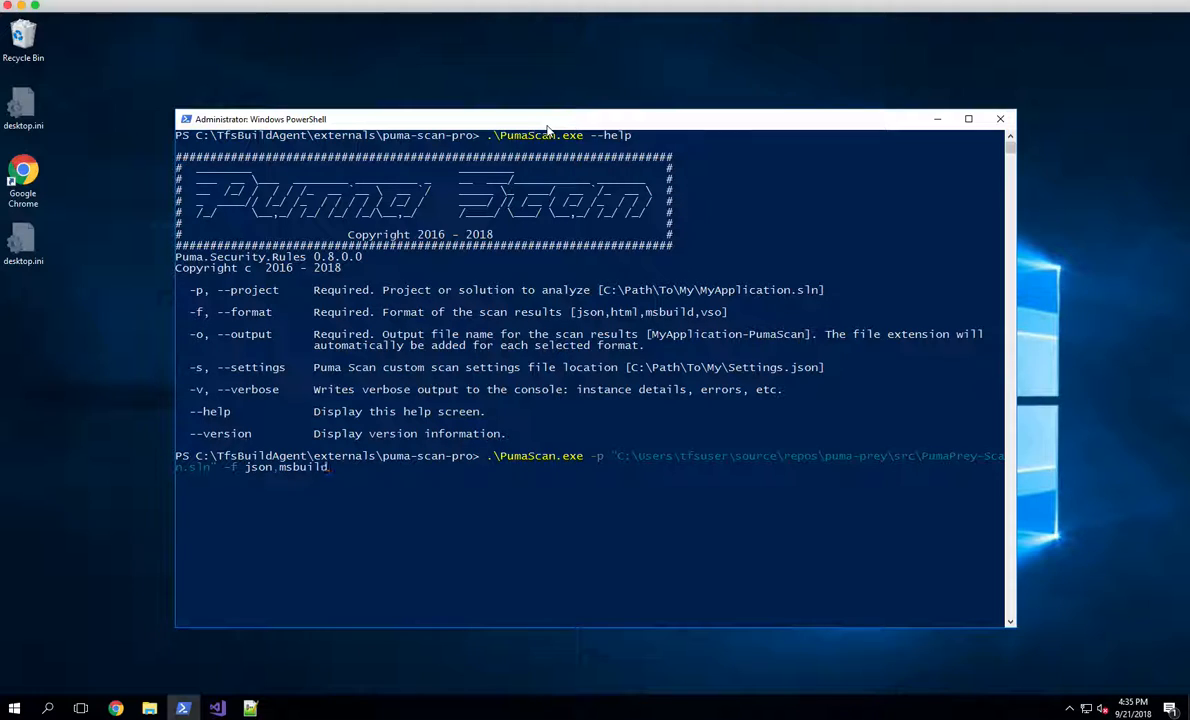
type(",html")
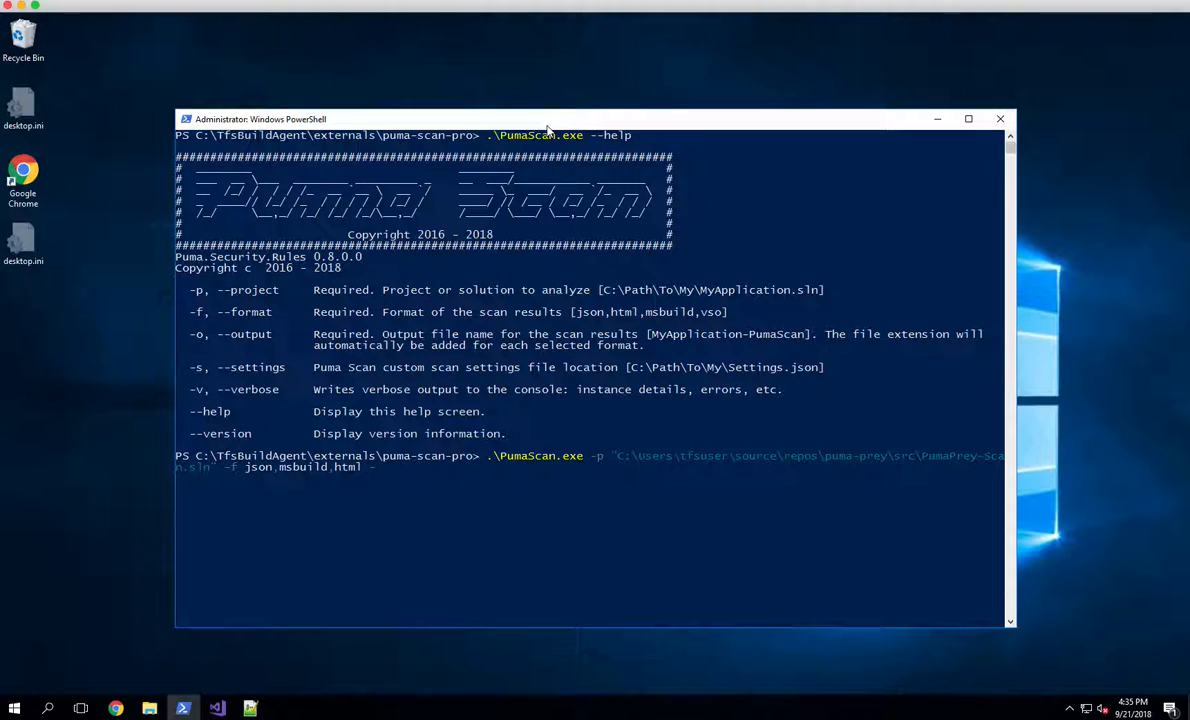
Step: Add -o with the output path "C:\Users\tfsuser\Downloads\PumaPrey"
type("-o")
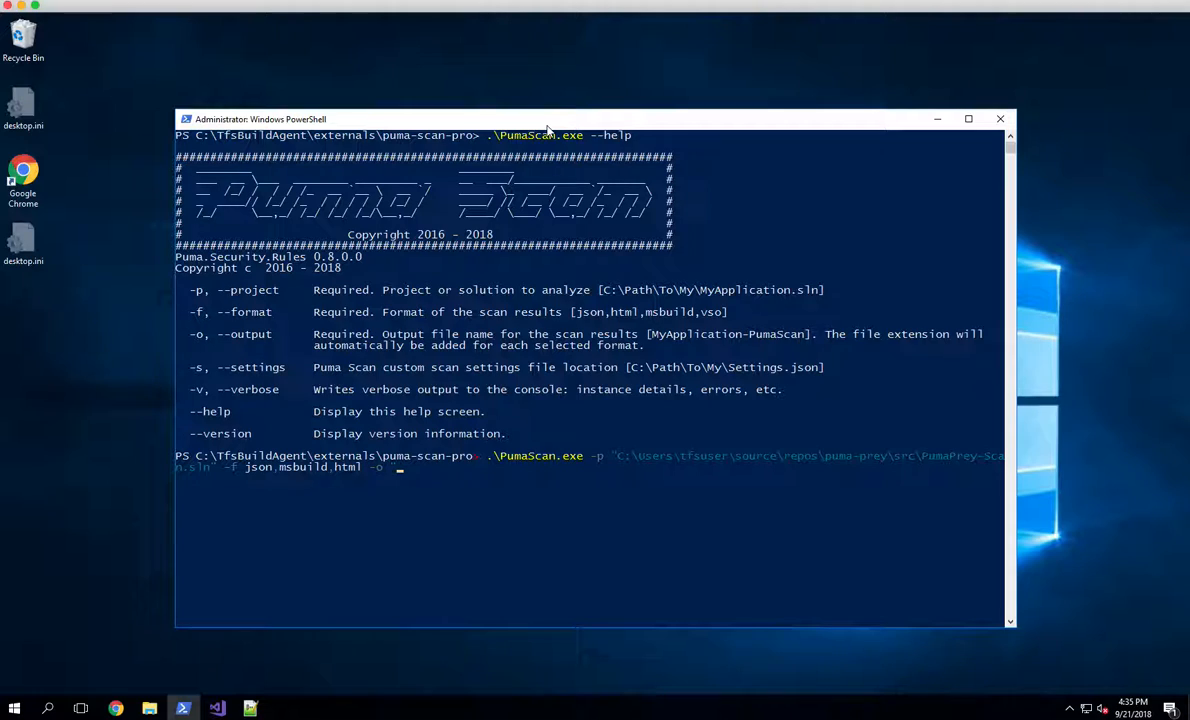
type("\"C:\\Users\\tfsuser\\Downloads\"")
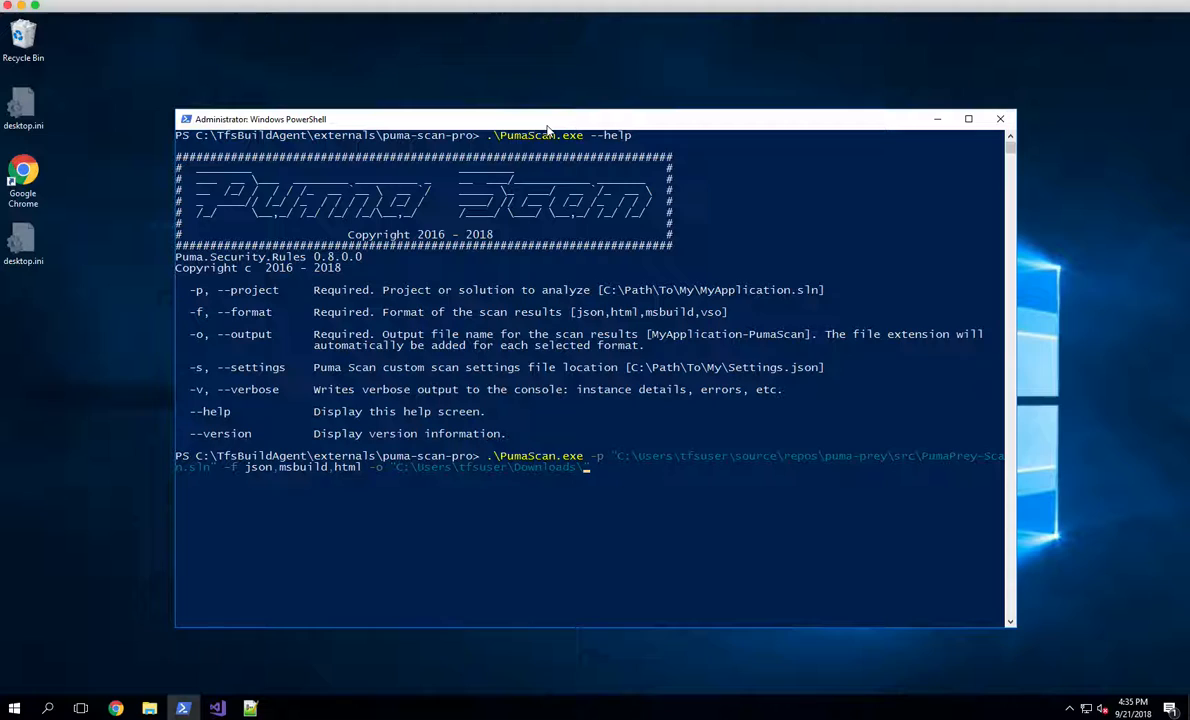
type("PumaPrey")
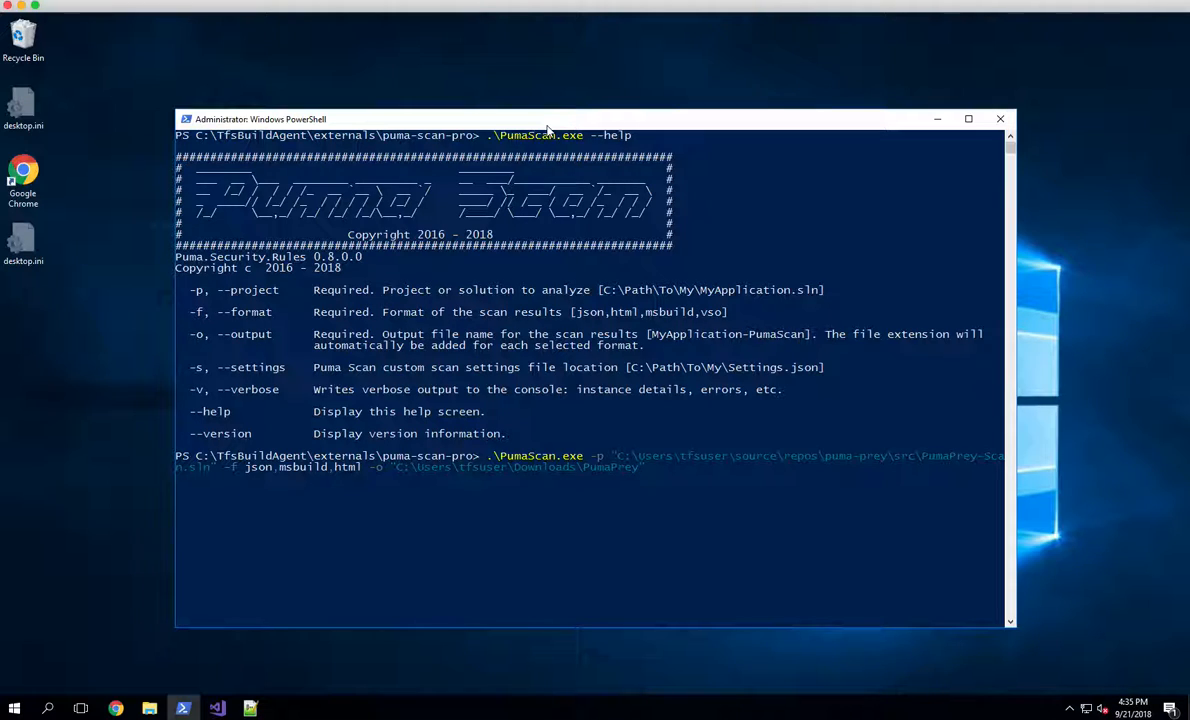
Step: Append -s .\Settings.json so the scan uses the custom settings file
type("-s")
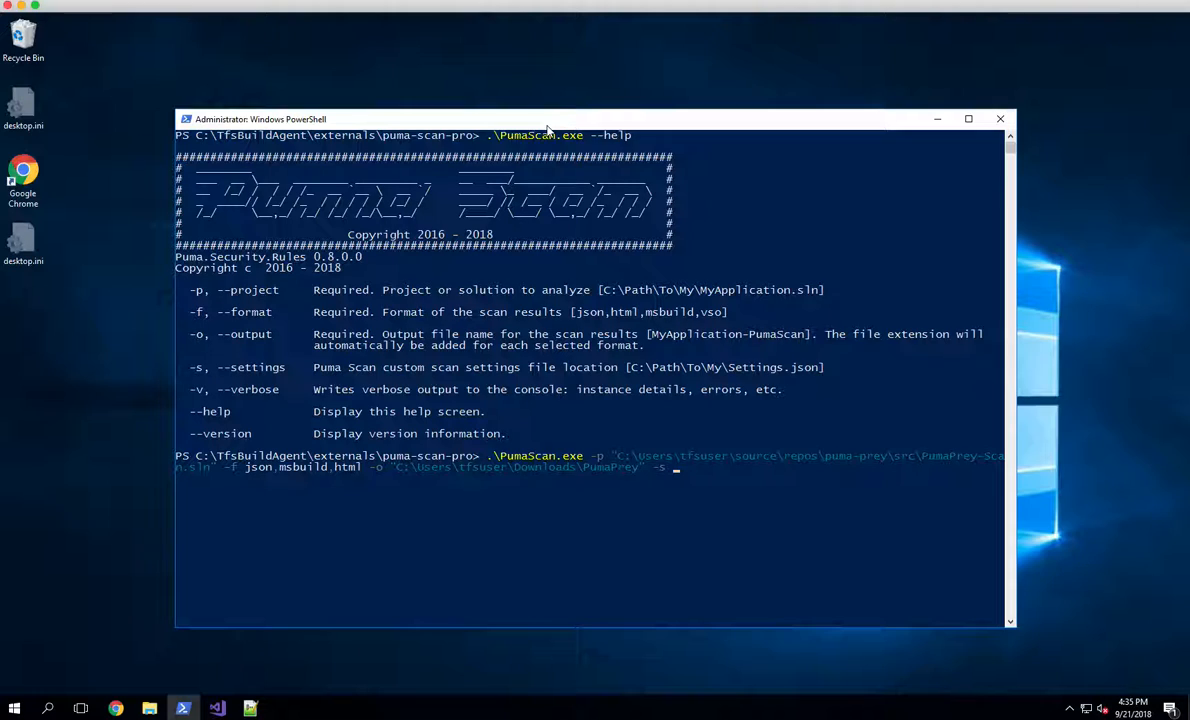
type(".\\Settings.json")
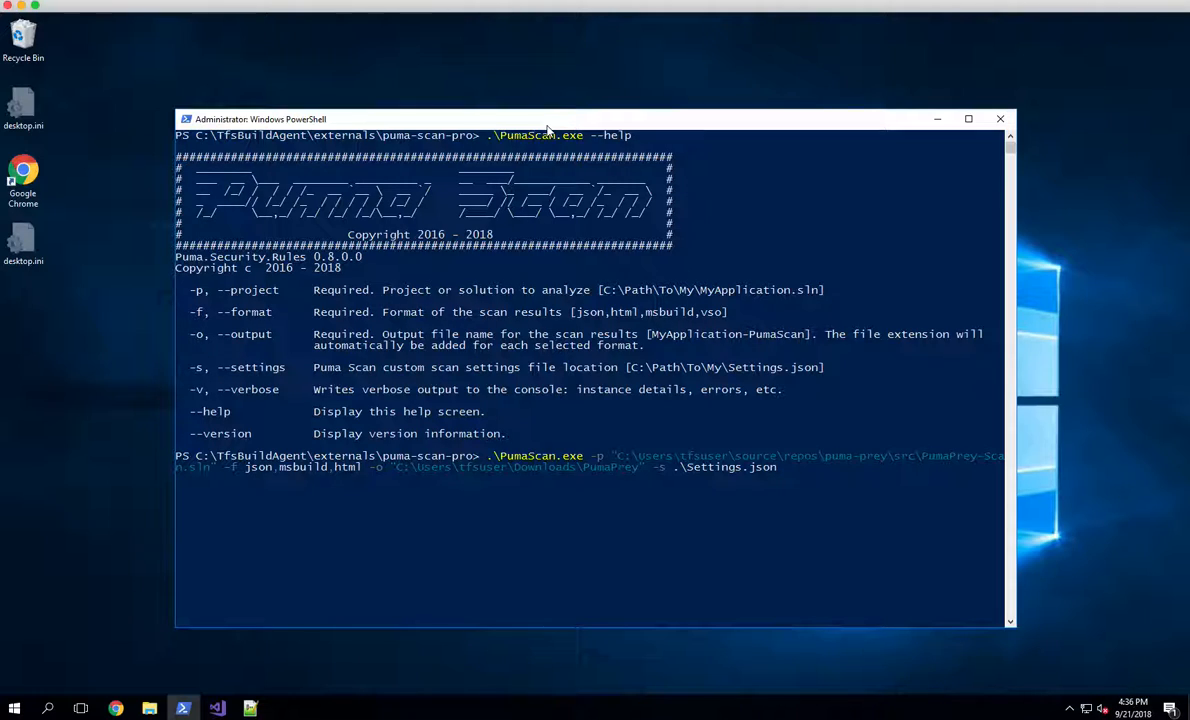
Step: Run the PumaScan command and follow its output through to the 21-diagnostic summary
key("Return")
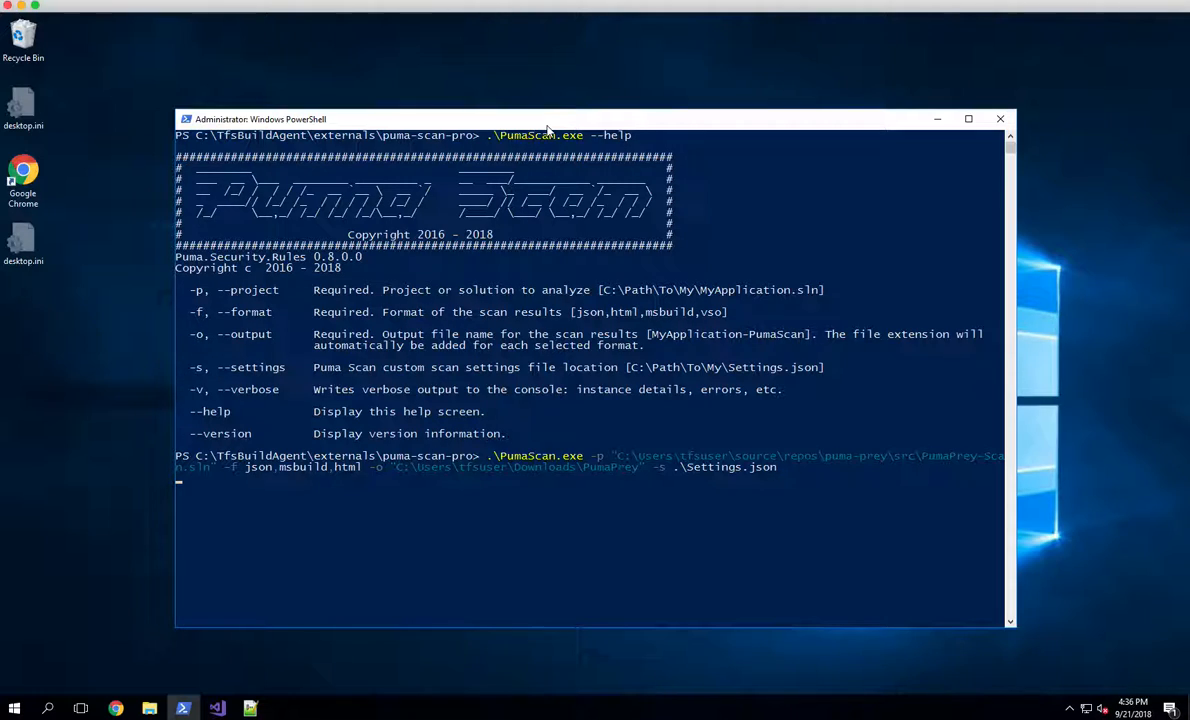
key("Return")
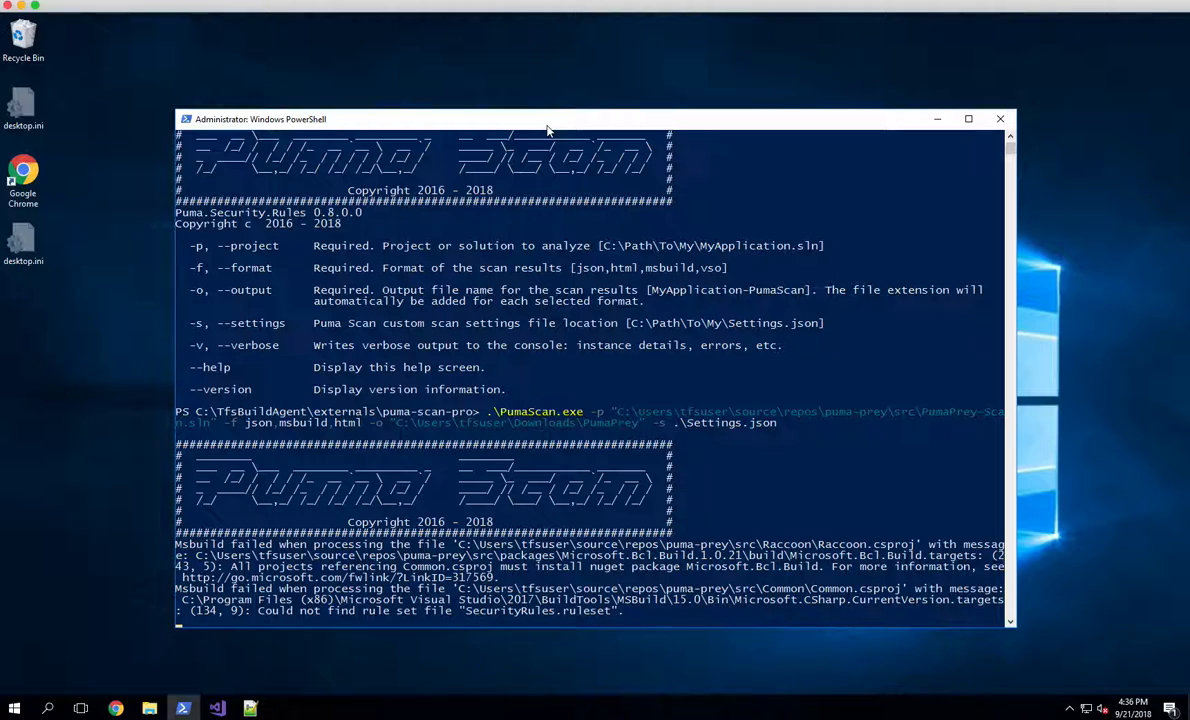
scroll("down", 3)
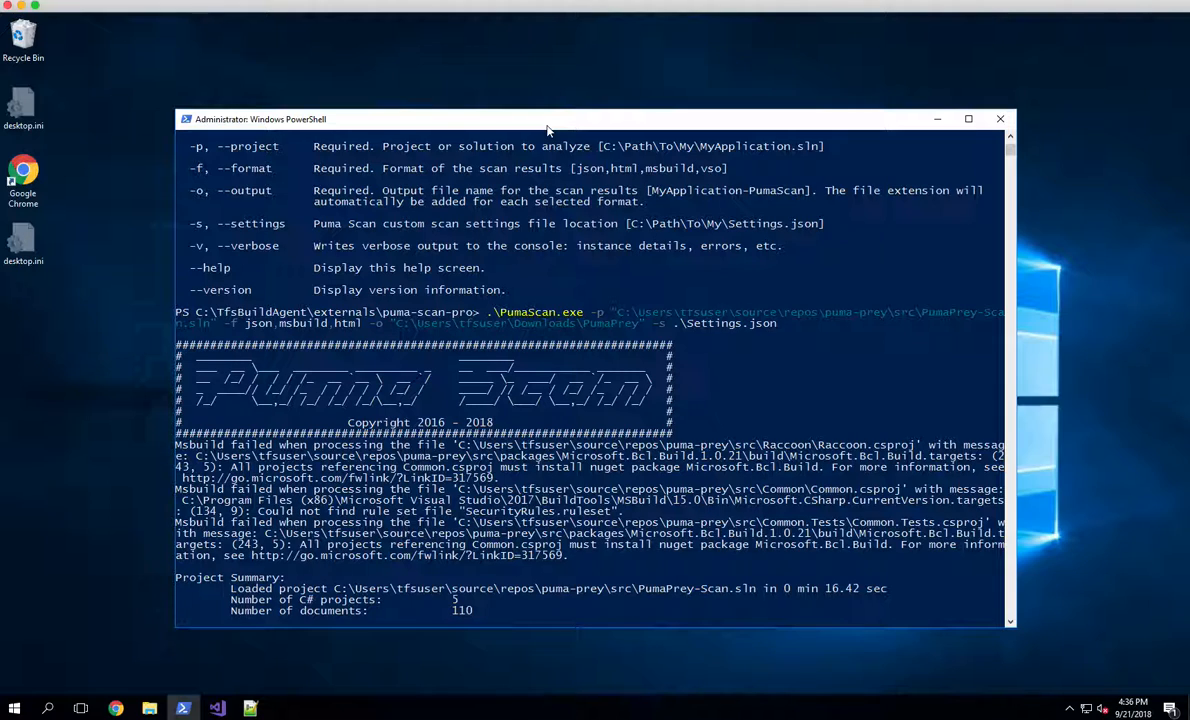
scroll("down", 3)
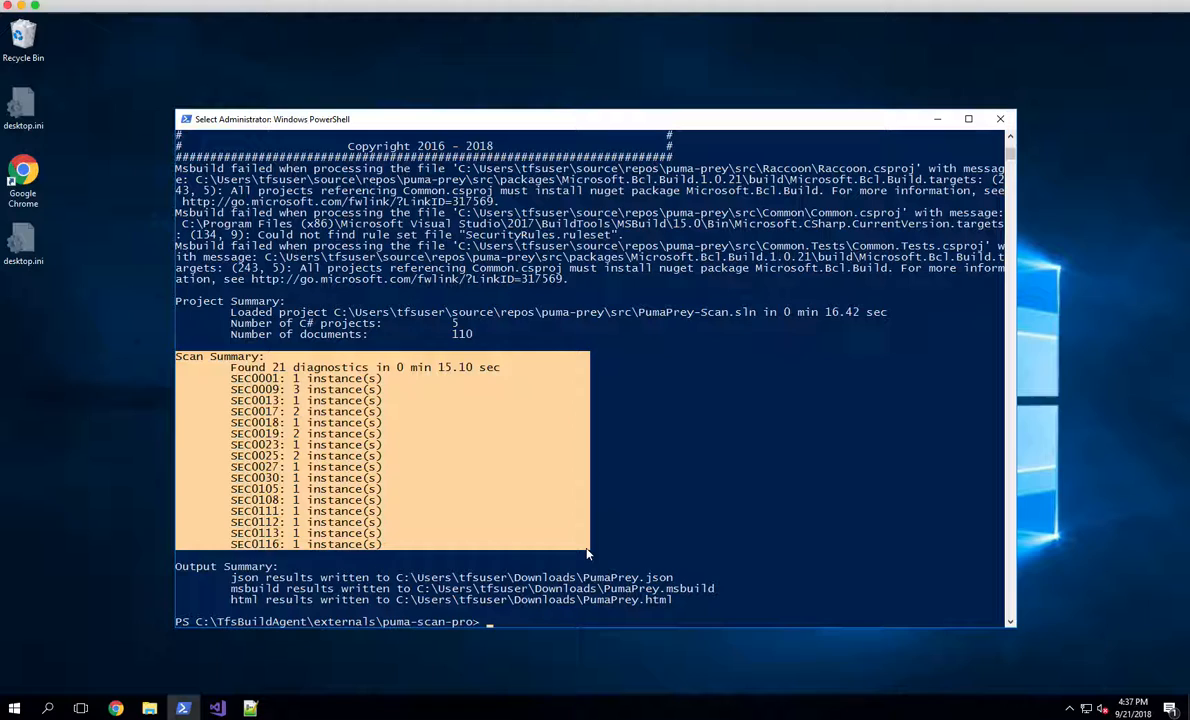
mouse_move(564, 460)
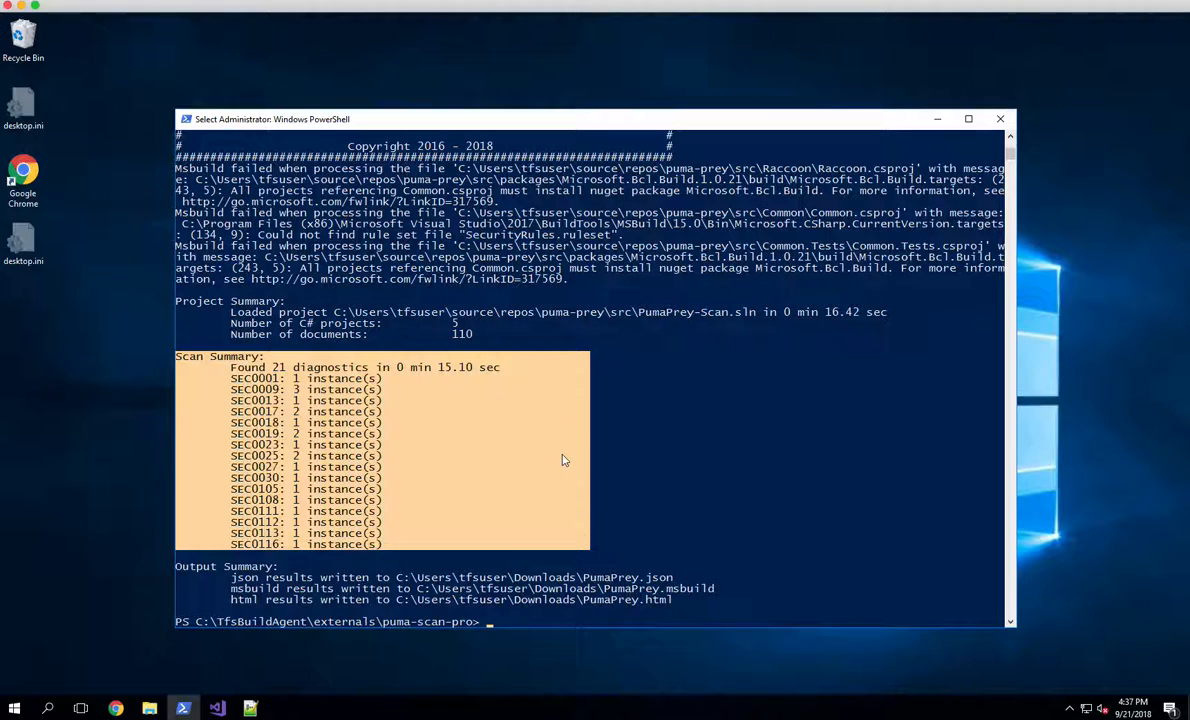
mouse_move(178, 572)
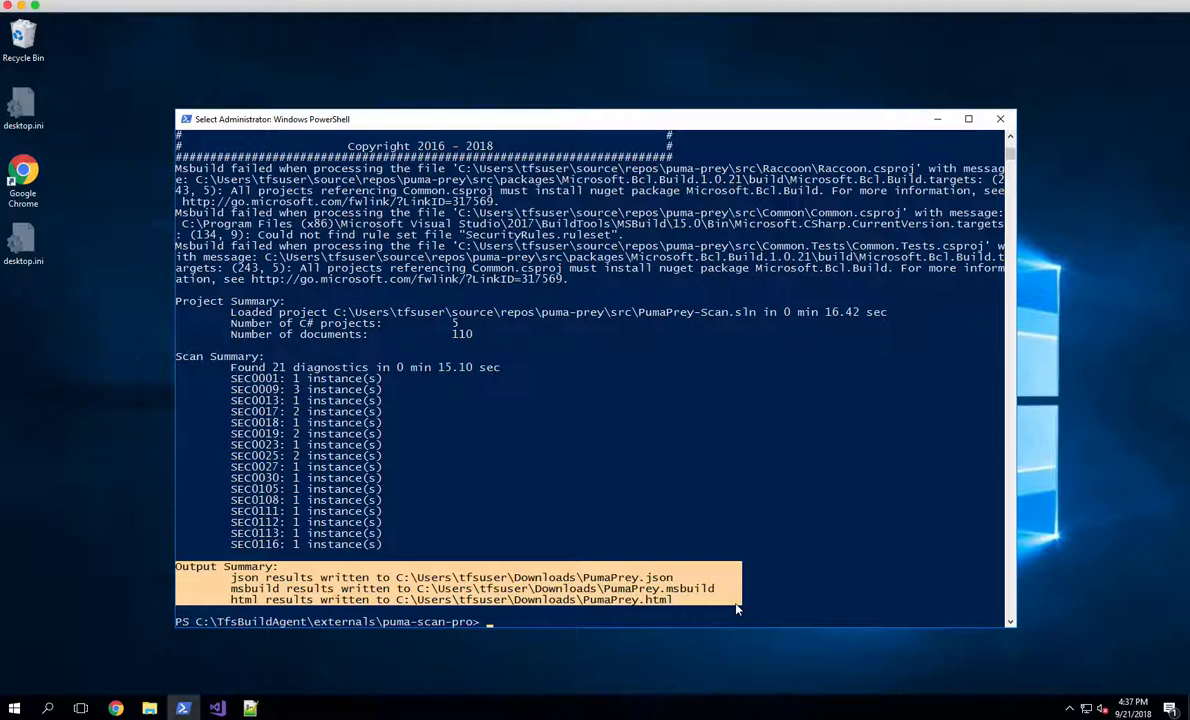
mouse_move(464, 560)
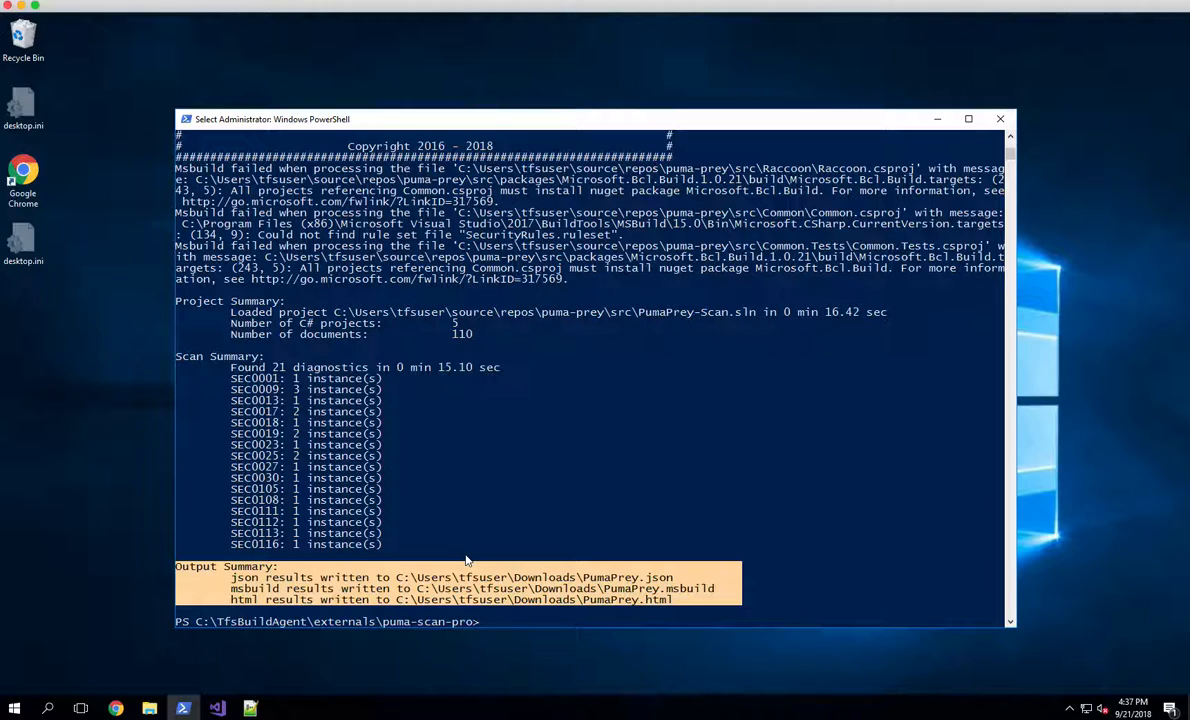
mouse_move(310, 708)
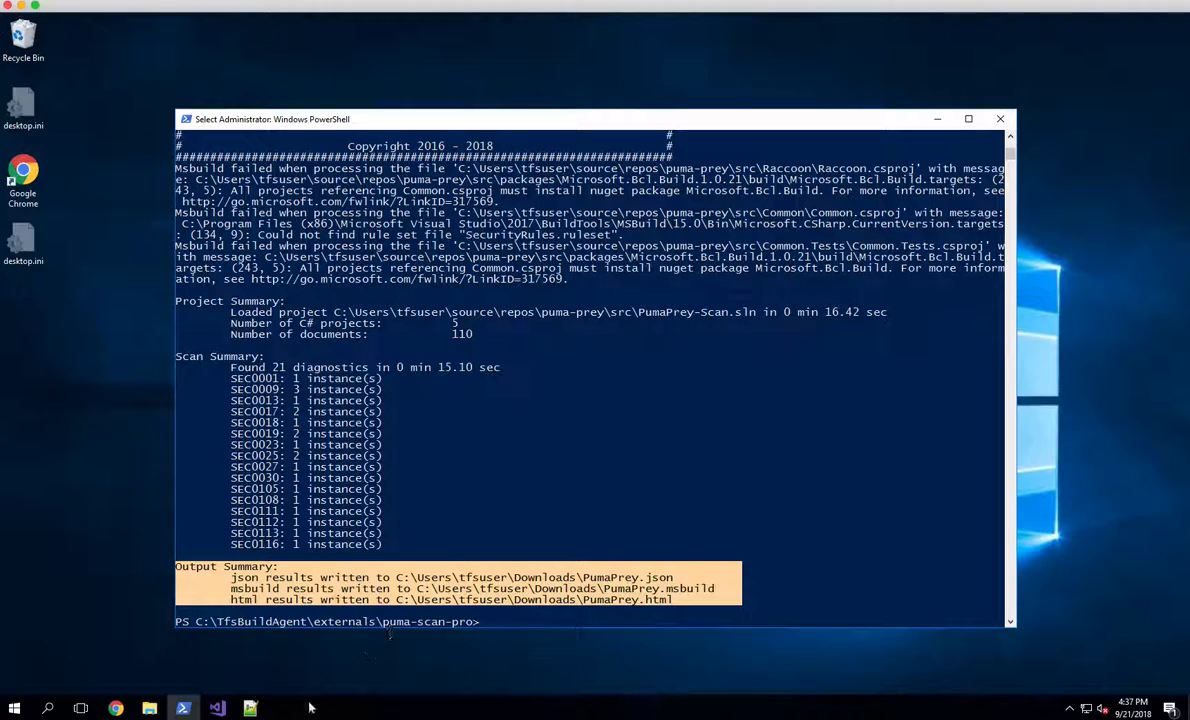
Step: In Visual Studio's Open dialog on Downloads, choose PumaPrey.json and PumaPrey.msbuild and open both
left_click(150, 708)
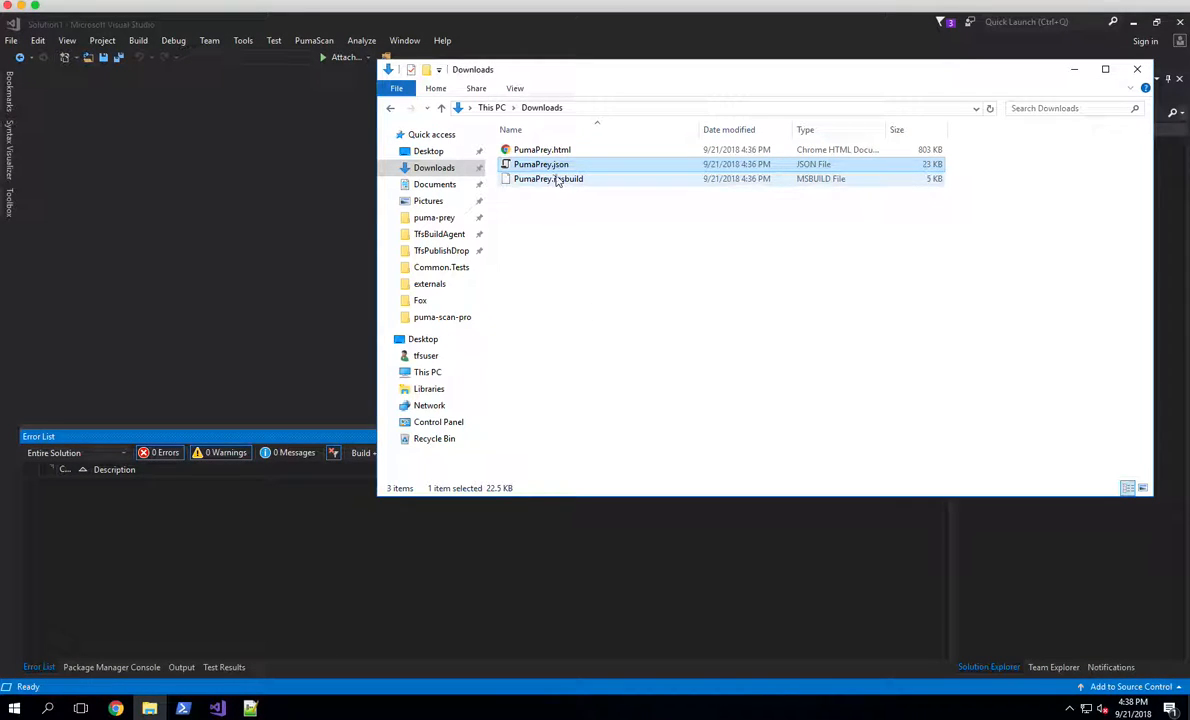
left_click(548, 178)
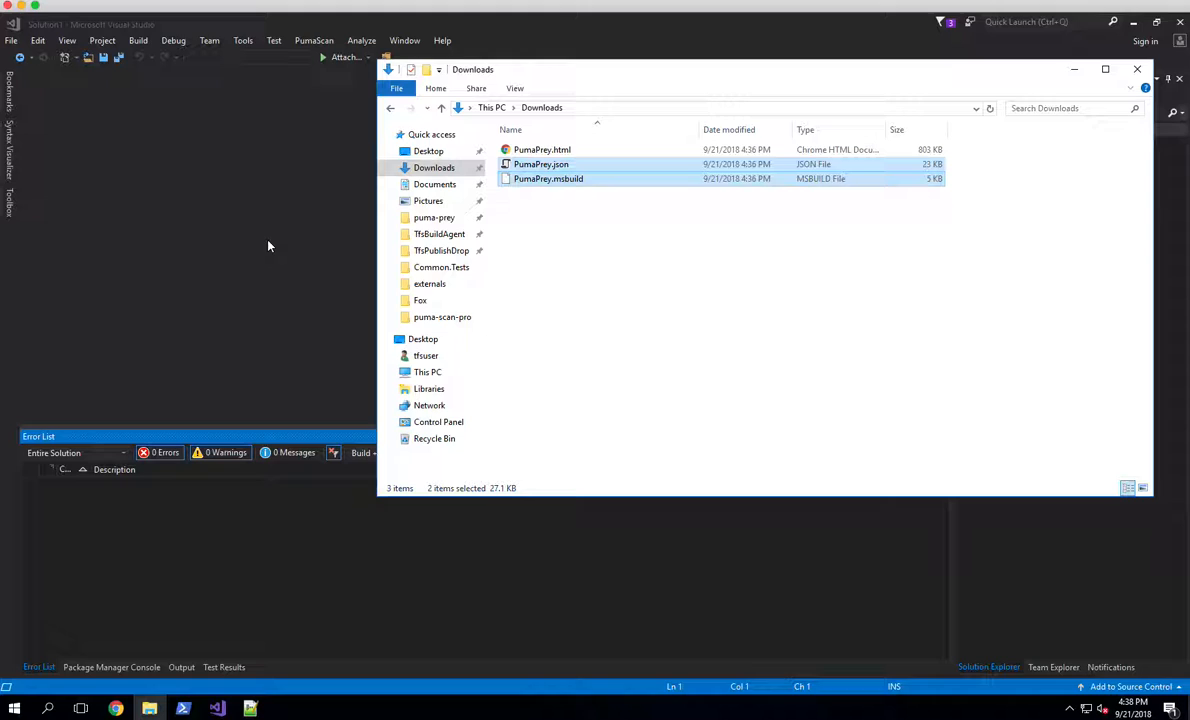
double_click(540, 164)
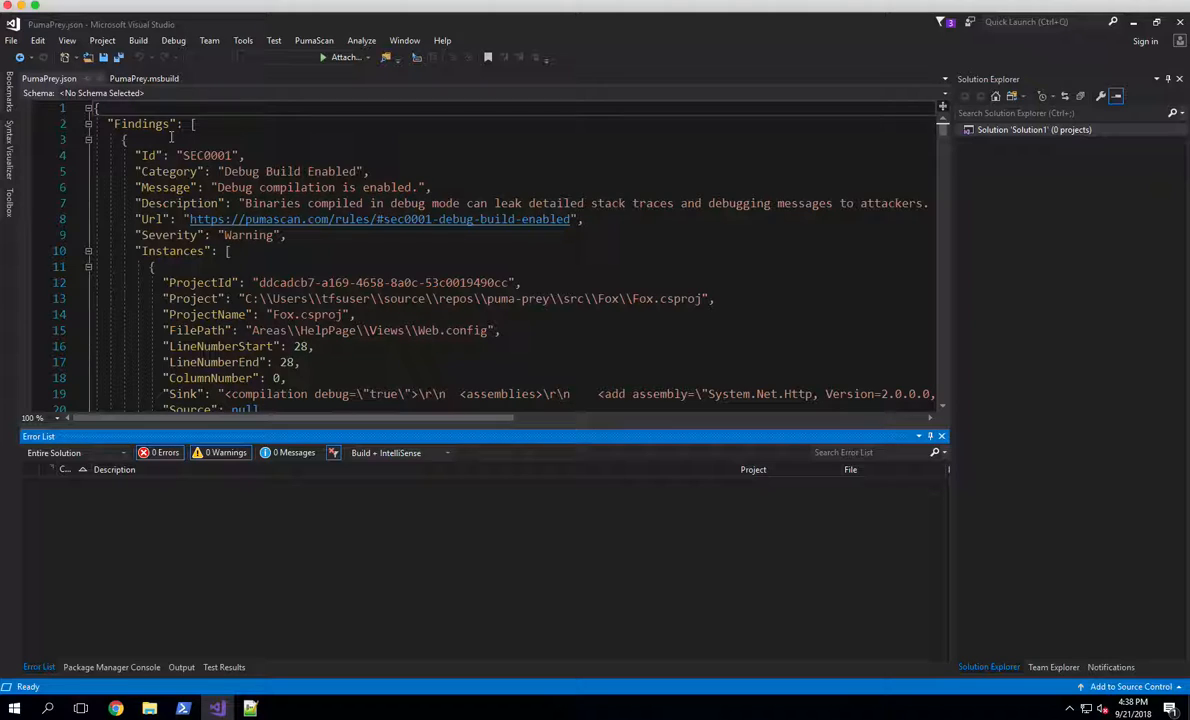
mouse_move(396, 276)
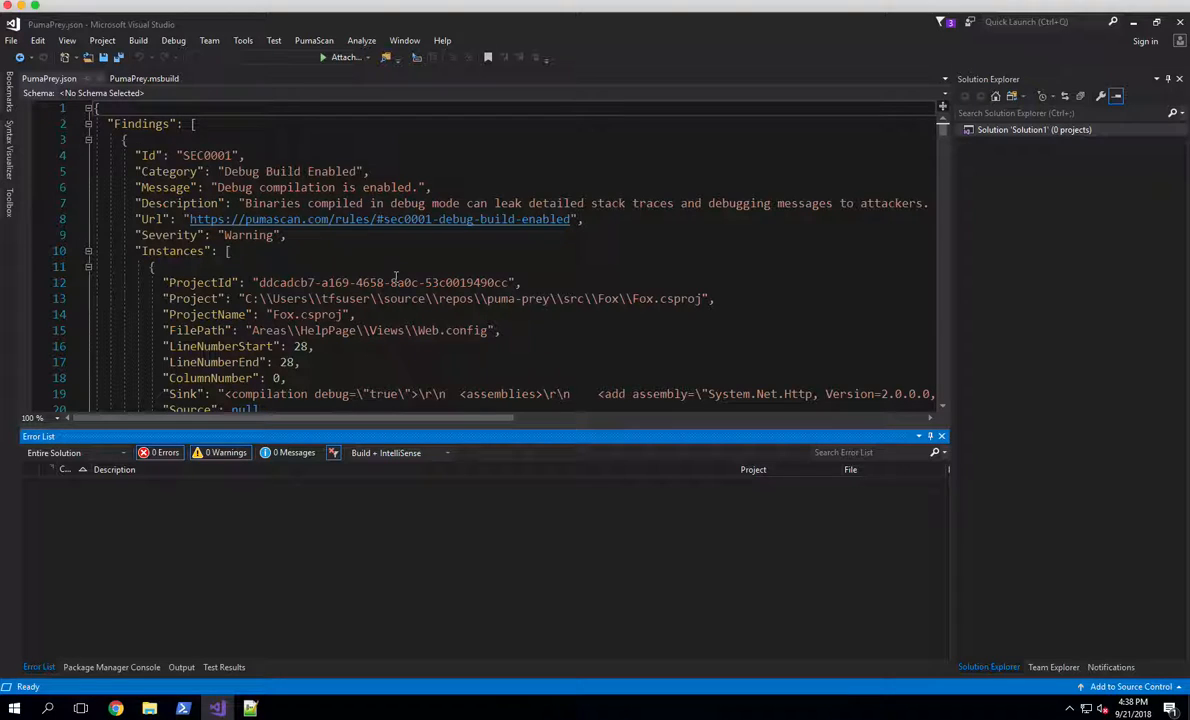
mouse_move(398, 278)
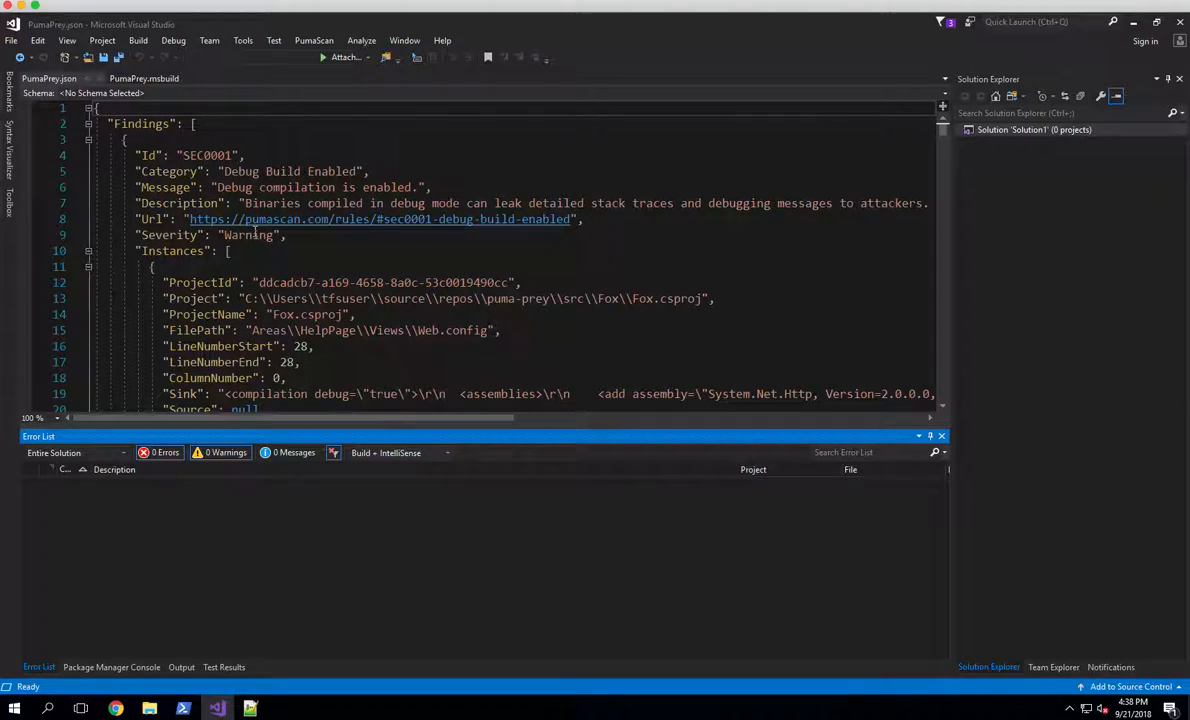
Step: In PumaPrey.json, highlight the SEC0001 rule Url and move down past its Warning severity
left_click(160, 156)
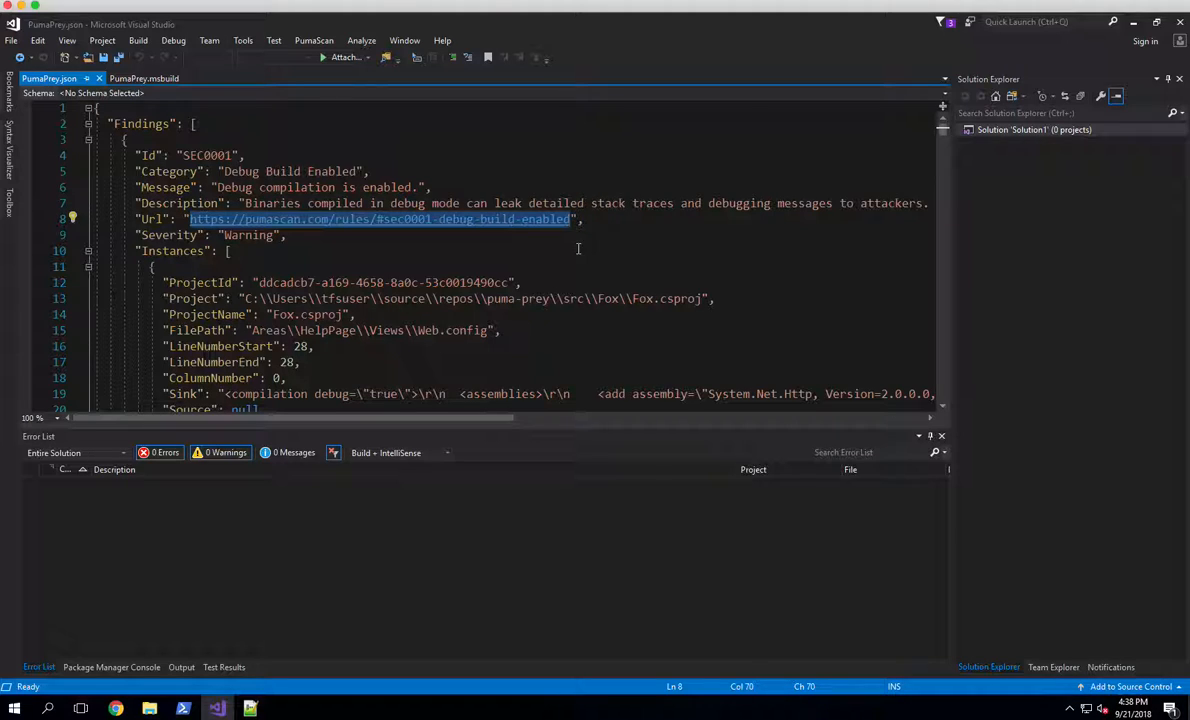
mouse_move(252, 236)
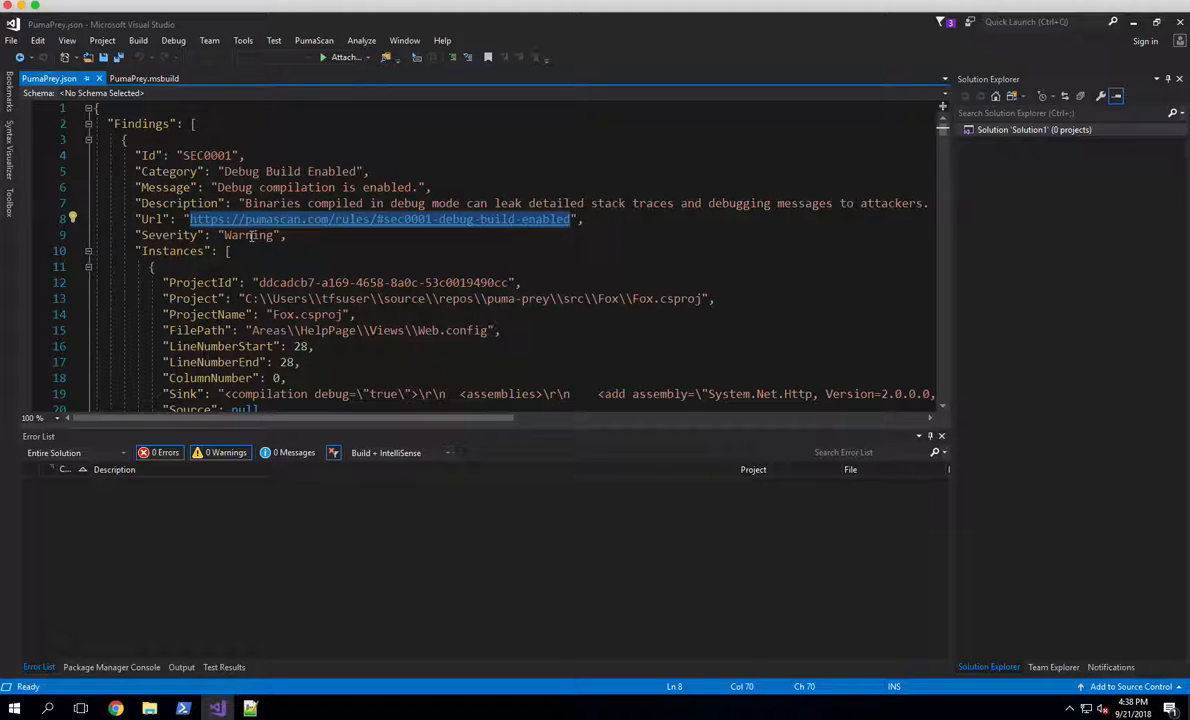
scroll("down", 3)
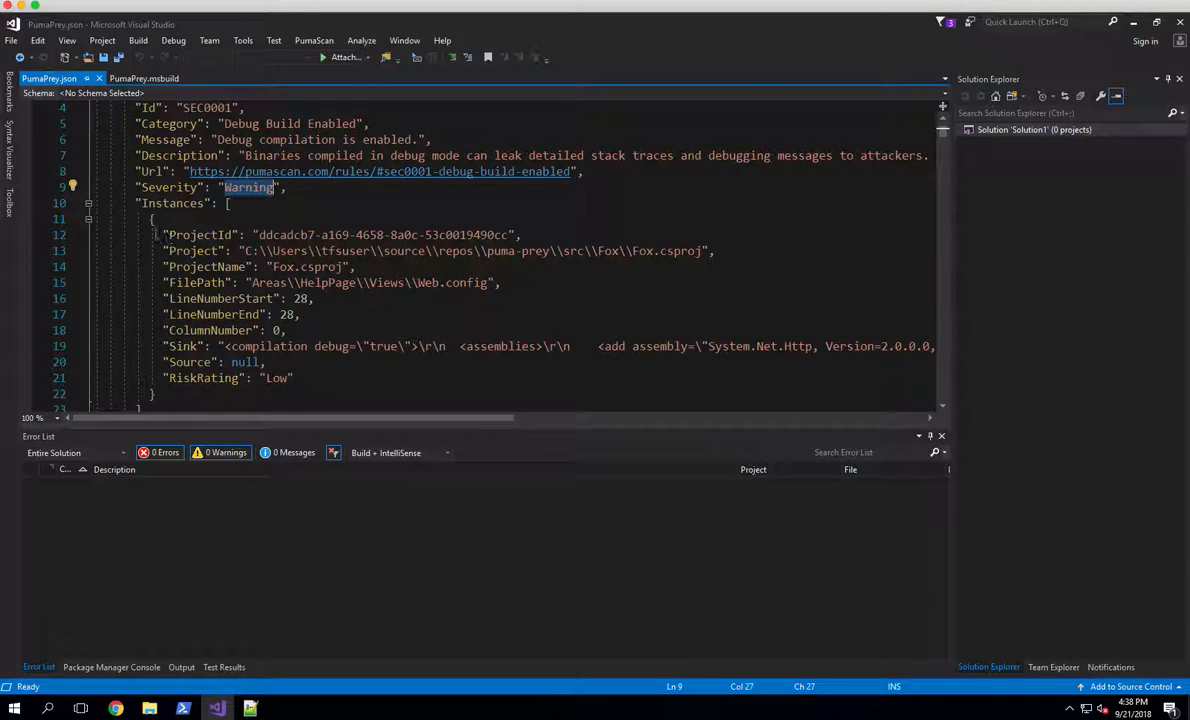
Step: Highlight the SEC0001 Instances block: Fox.csproj, Web.config, line 28, risk rating Low
left_click_drag(168, 234, 294, 376)
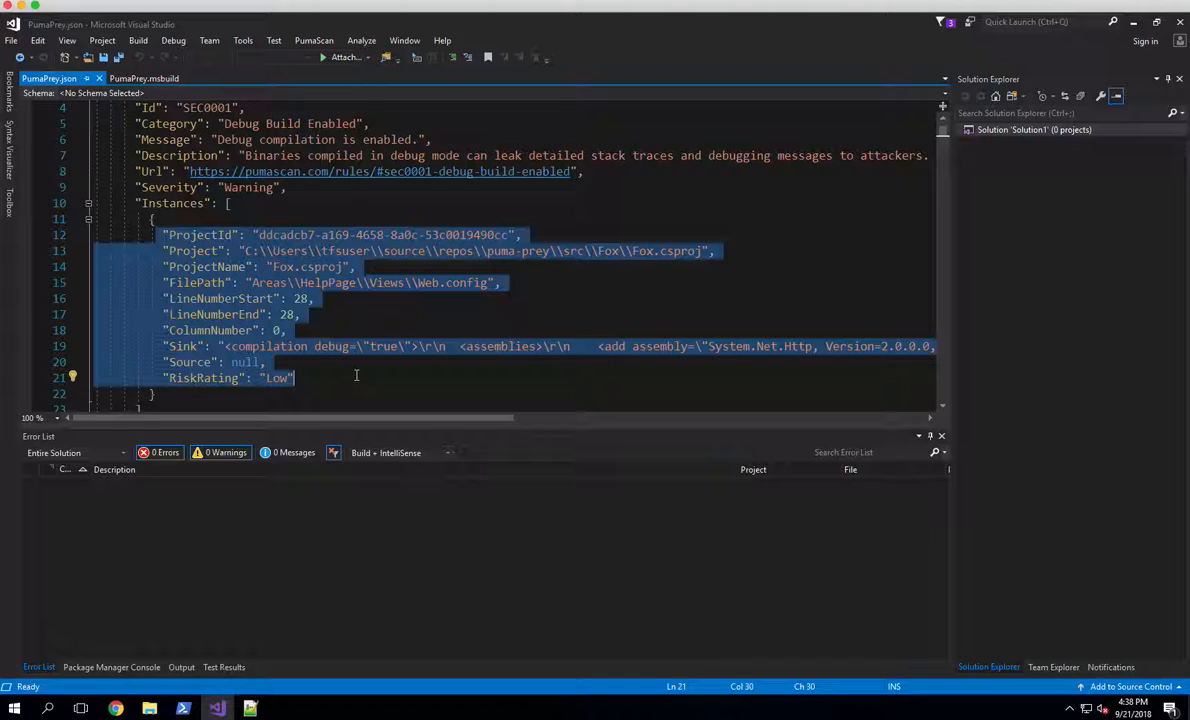
mouse_move(678, 258)
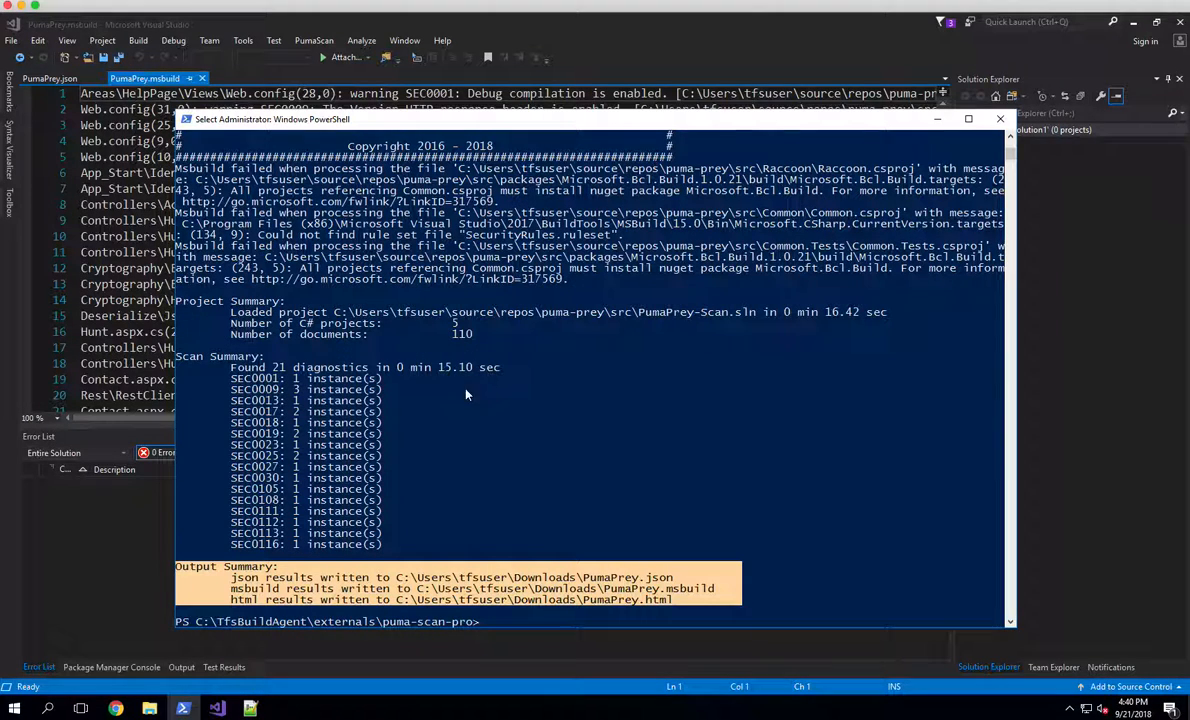
mouse_move(504, 368)
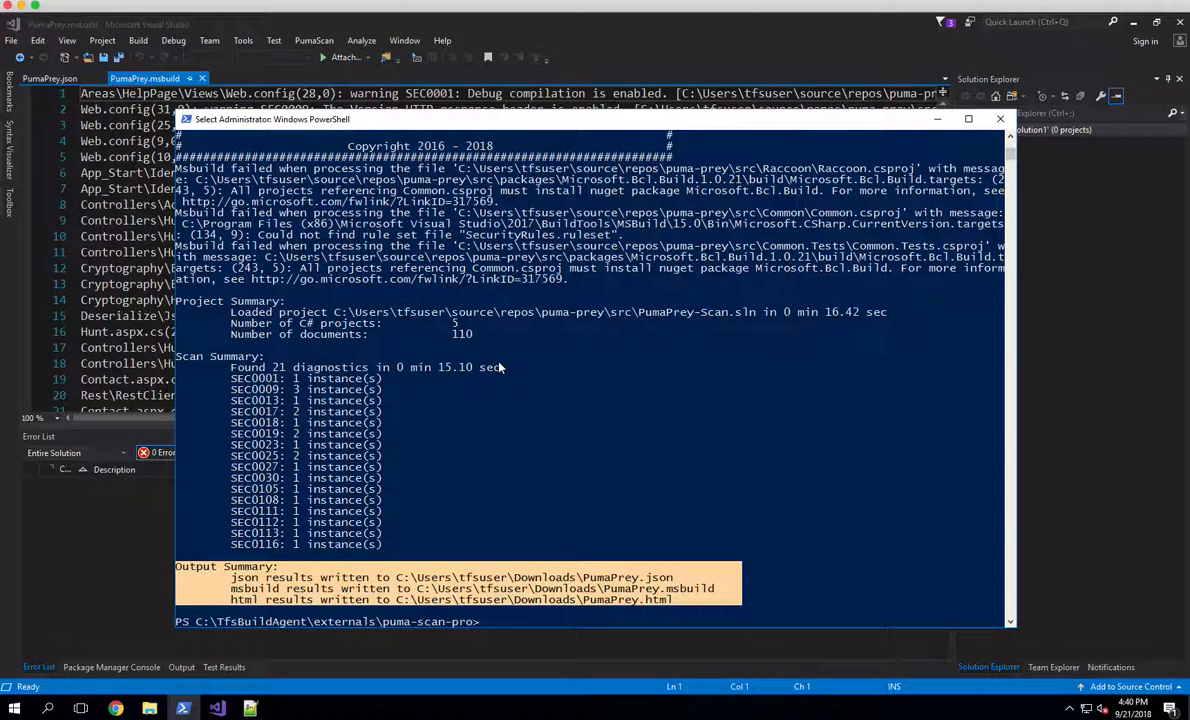